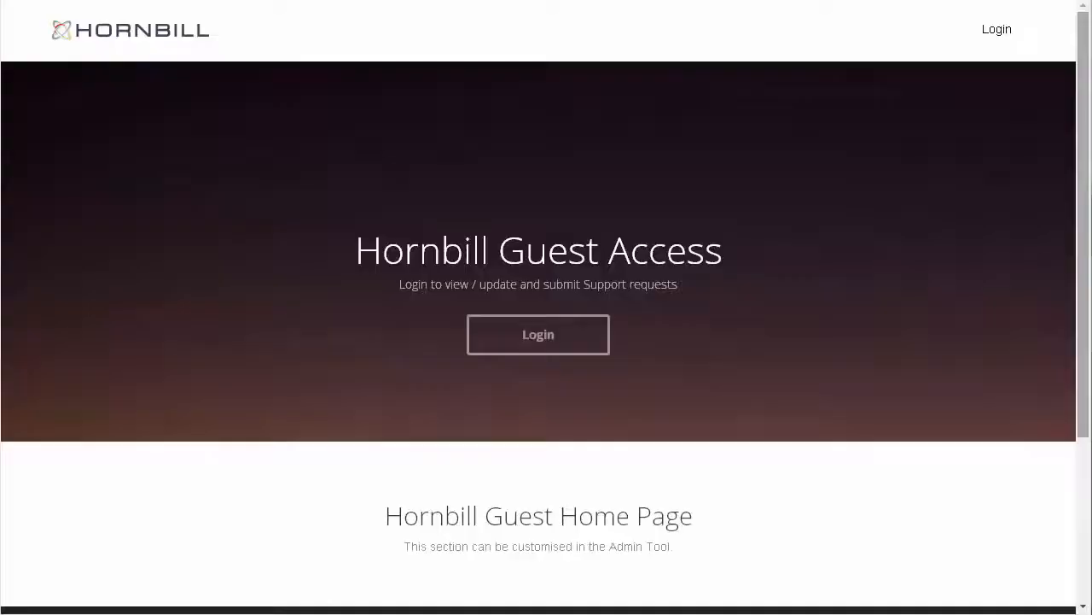
pyautogui.click(538, 333)
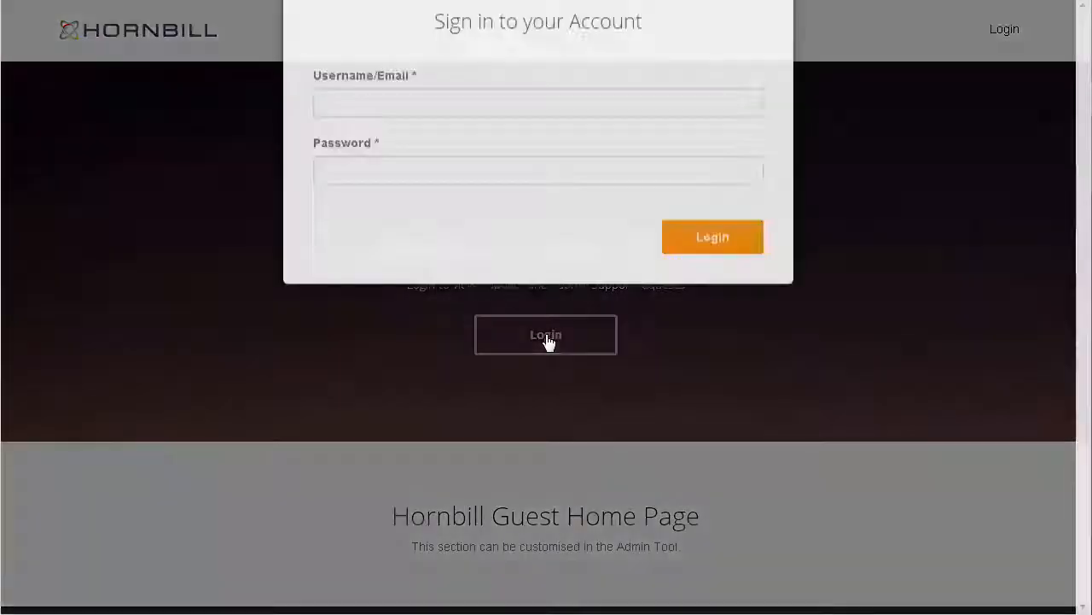
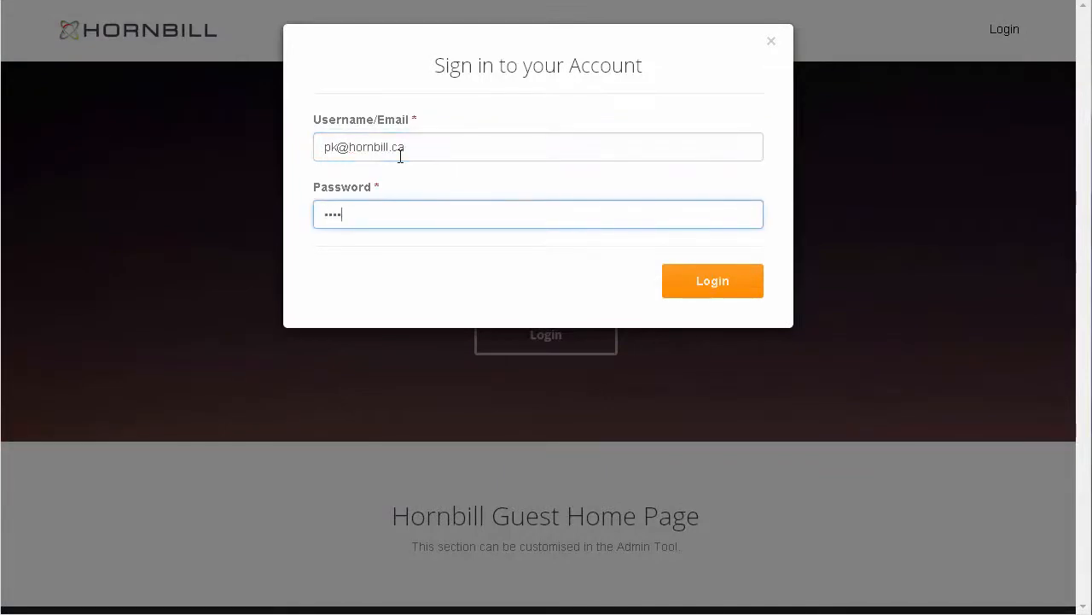
pyautogui.click(714, 280)
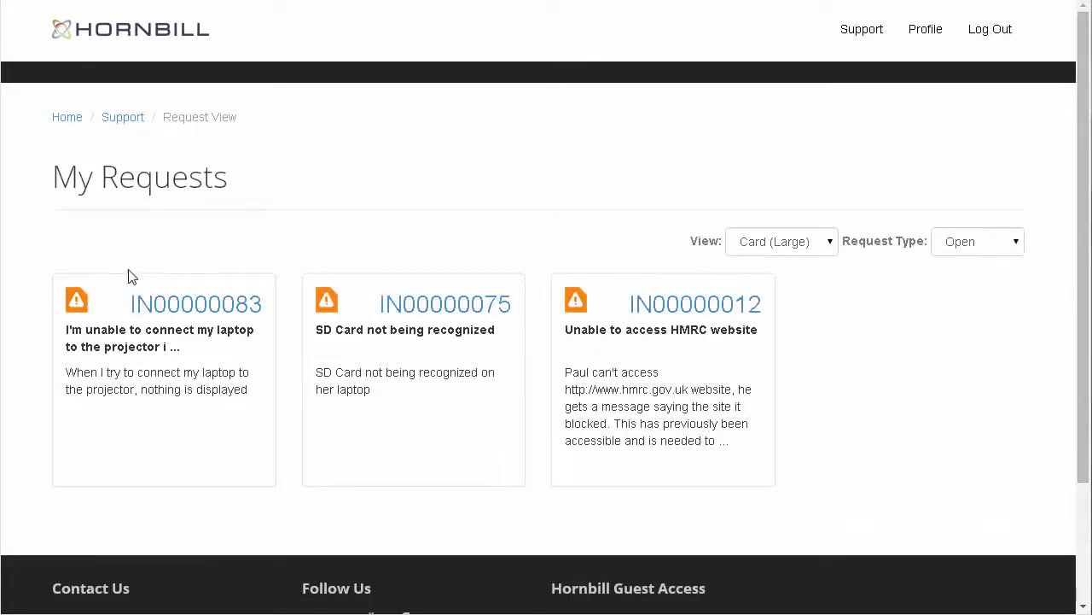
# Step: Review request IN00000083's progress and go to the Central IT Services list
pyautogui.click(195, 303)
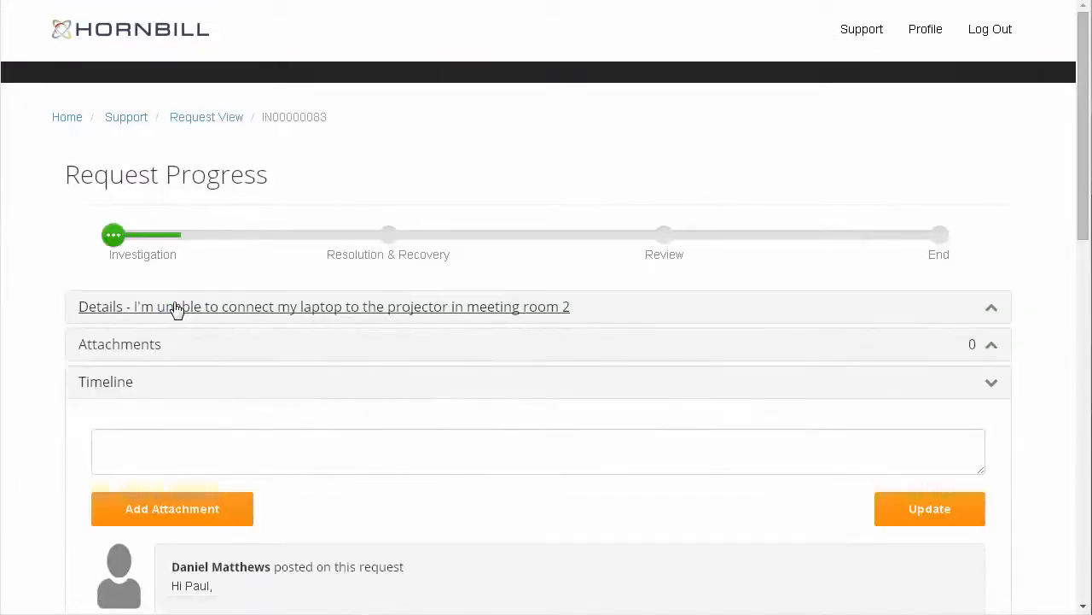
pyautogui.scroll(-3)
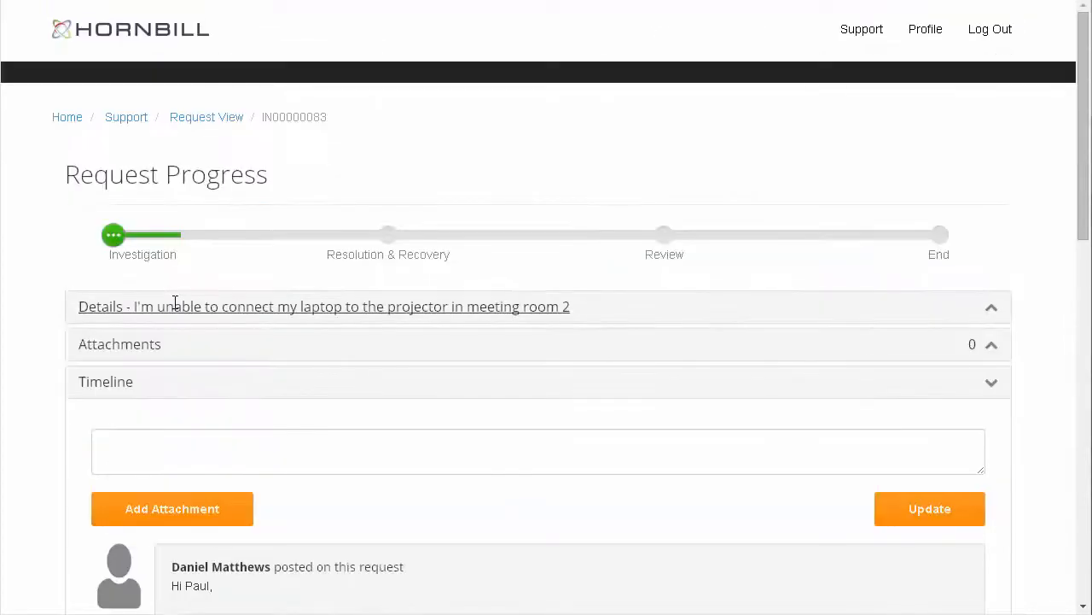
pyautogui.click(126, 116)
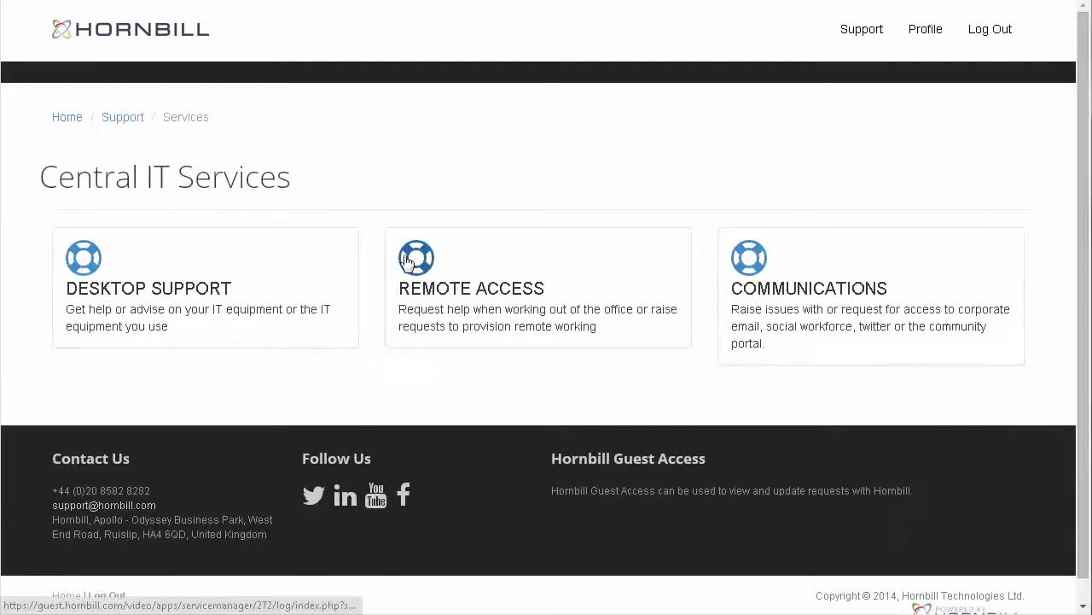
# Step: Start a Log Request from a service, then sign out of the guest portal
pyautogui.click(417, 257)
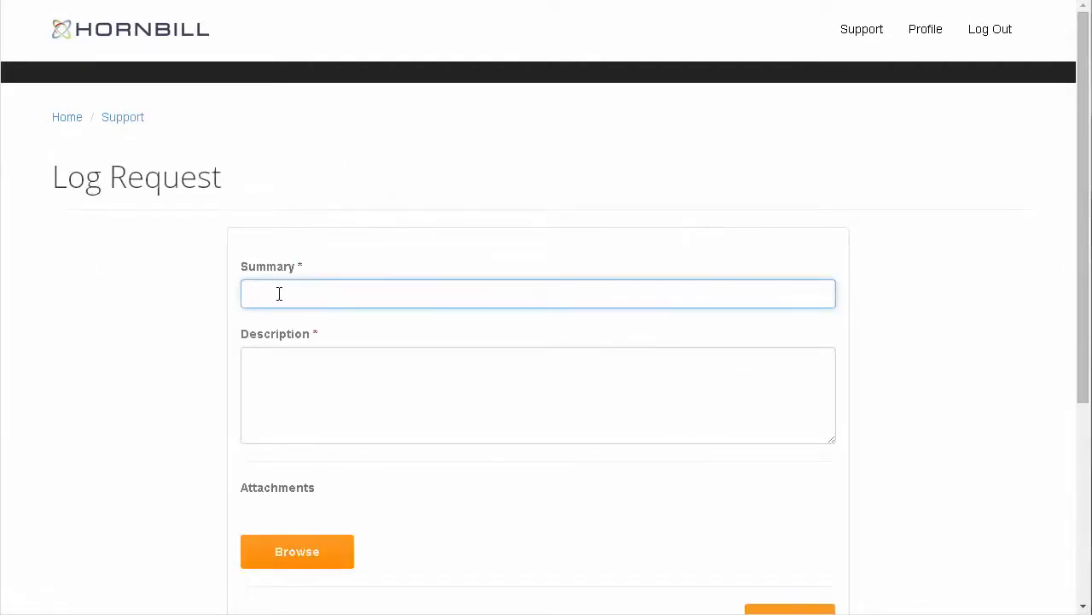
pyautogui.moveTo(965, 39)
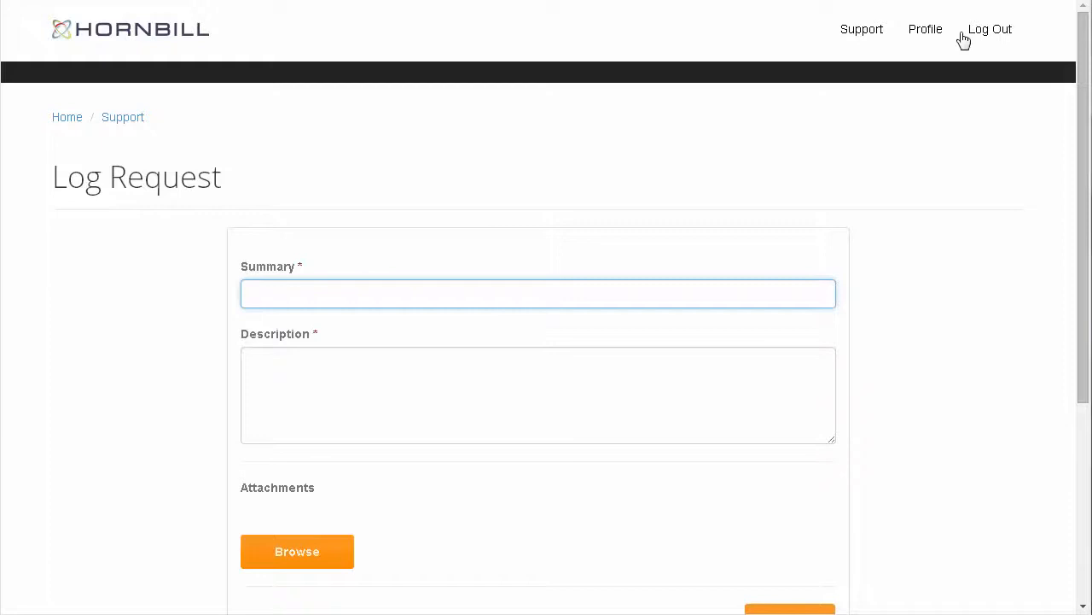
pyautogui.click(990, 29)
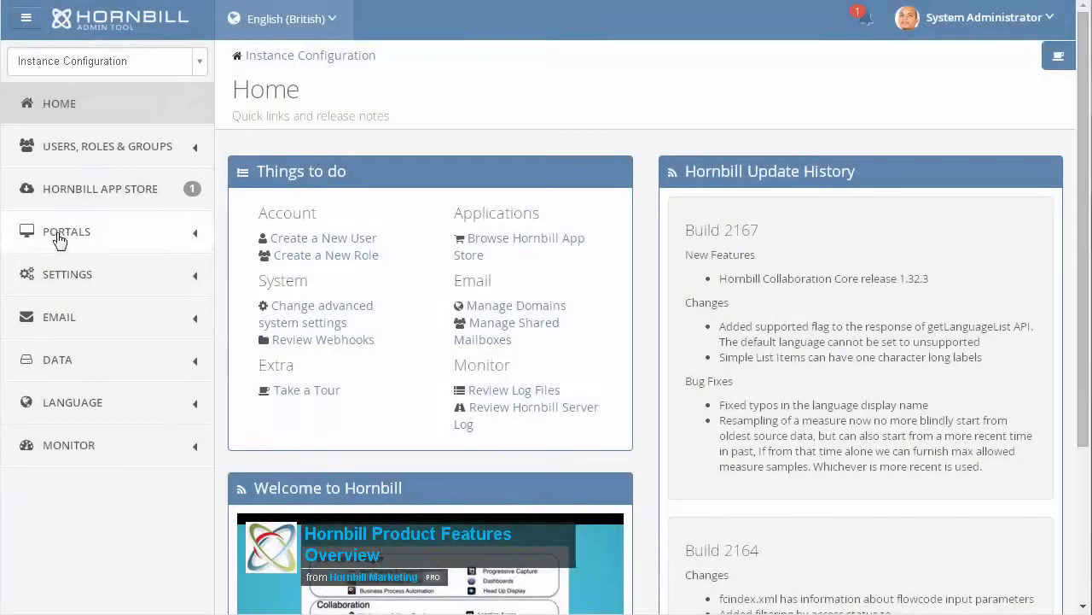
# Step: Expand Portals and go to Configure Hornbill Guest to reach the Guest Settings page
pyautogui.click(67, 233)
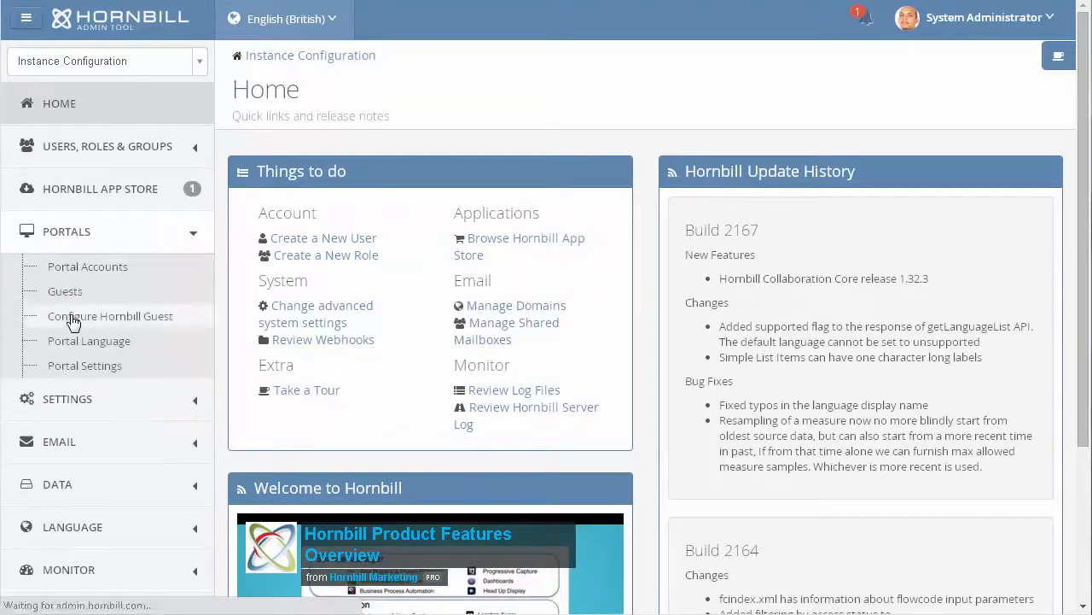
pyautogui.click(110, 316)
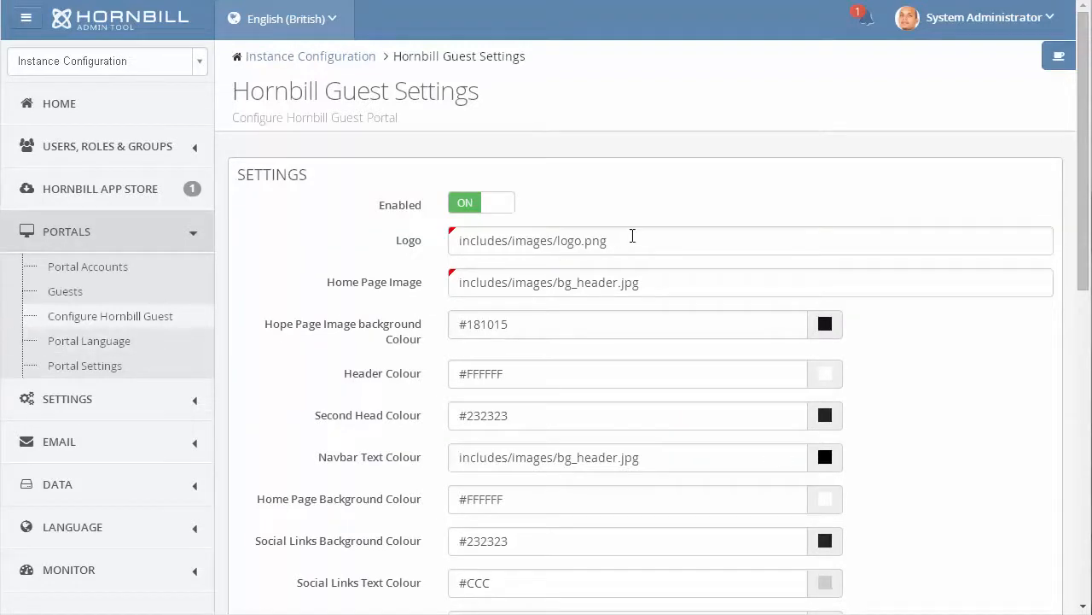
# Step: Set Logo to the gforcesuspensionservices TemplateCompanyLogo.gif URL and Home Page Image to the blackwood forest image URL
pyautogui.write('http://www.gforcesuspensionservices.co.uk/Images/TemplateCompanyLogo.gif')
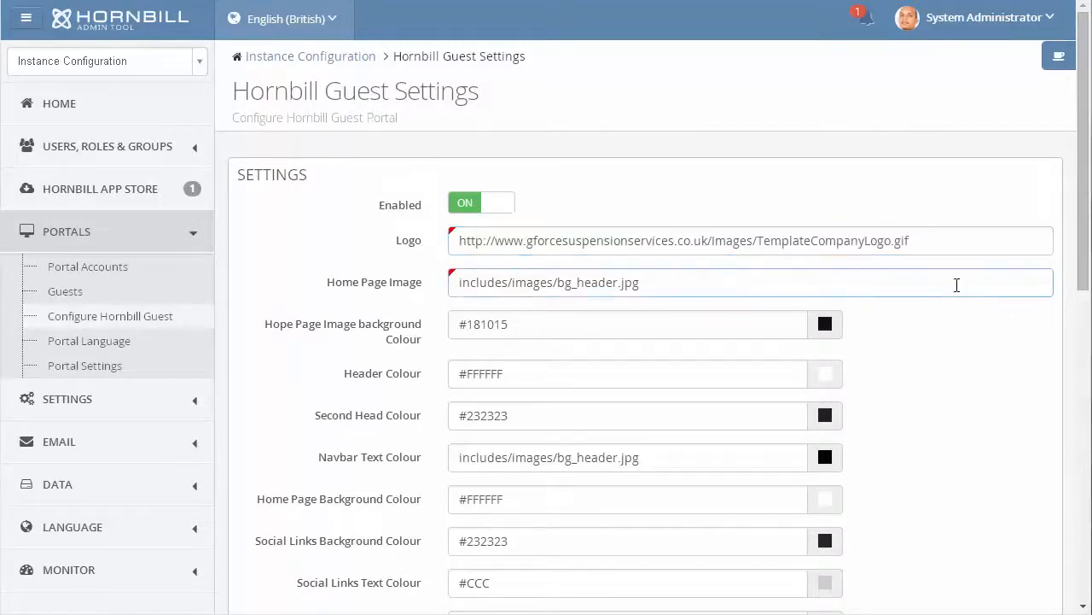
pyautogui.write('s.co.uk/~/media/images/hero%20carousel%20slides/location%20heros/blackwood%201340x515/6.ashx')
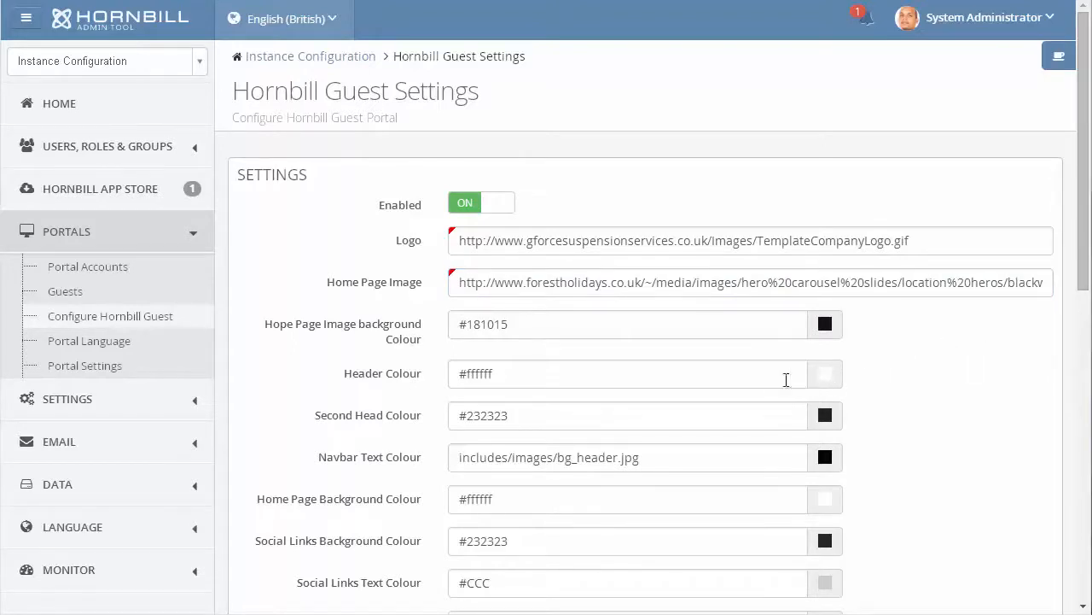
# Step: Set Header Colour and Home Page Background Colour to #dceff7 and save the changes
pyautogui.click(824, 372)
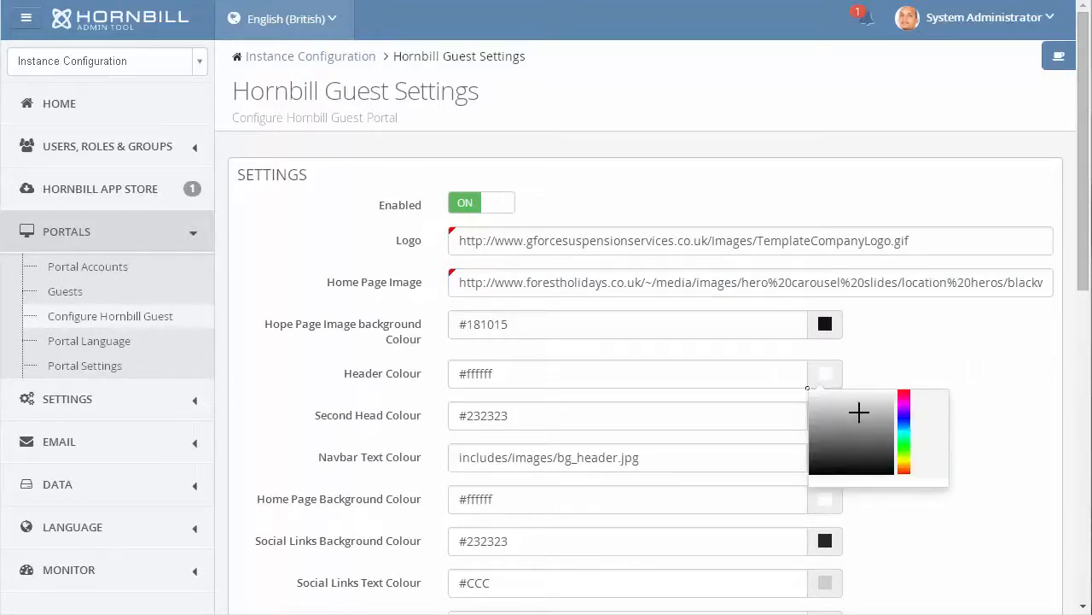
pyautogui.click(622, 373)
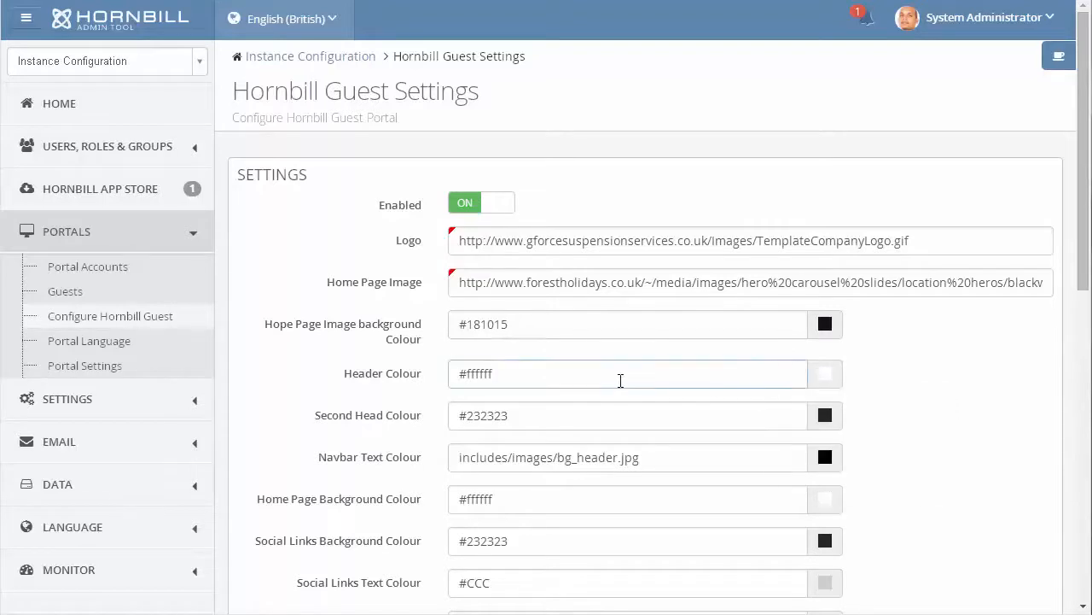
pyautogui.write('#dceff7')
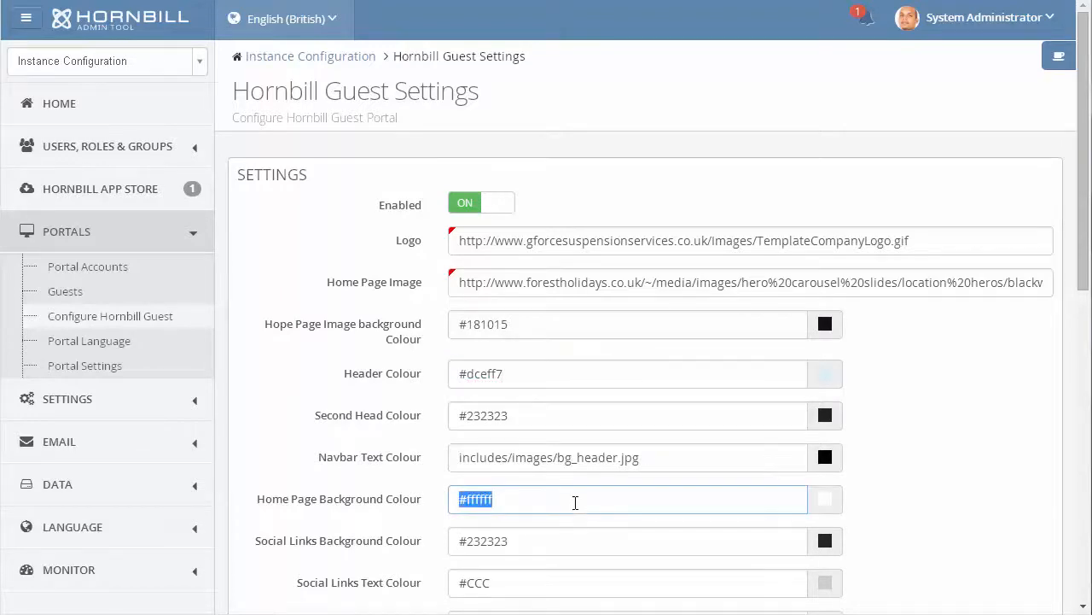
pyautogui.write('#dceff7')
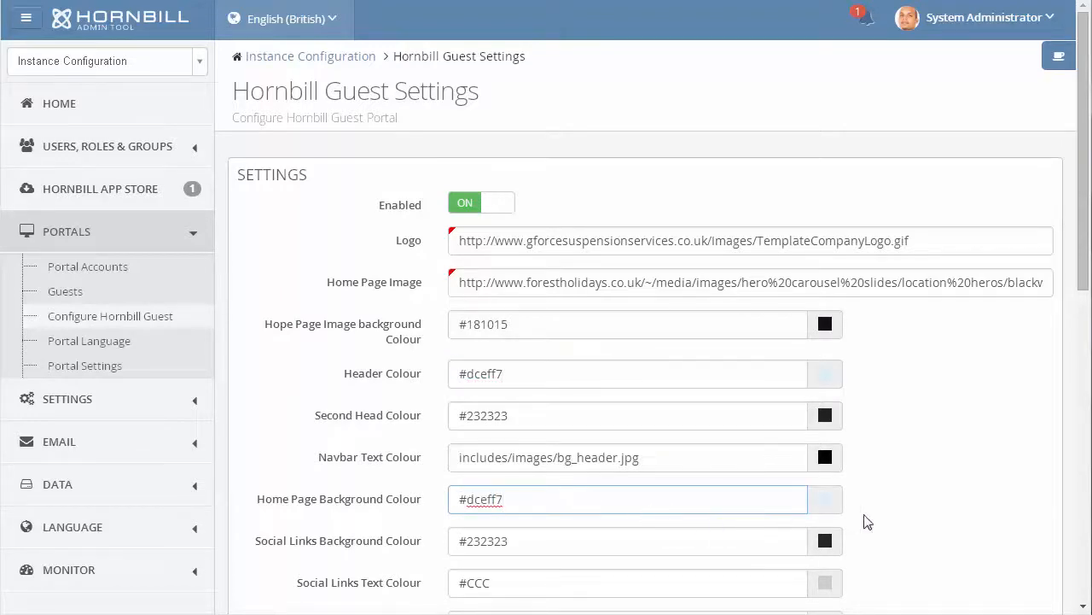
pyautogui.scroll(-3)
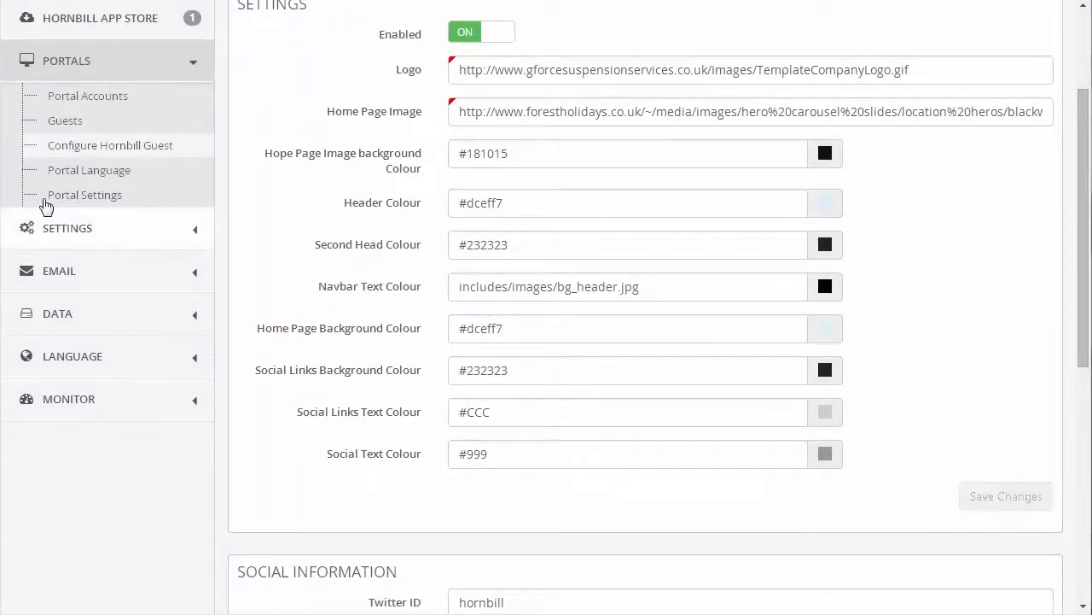
pyautogui.click(89, 171)
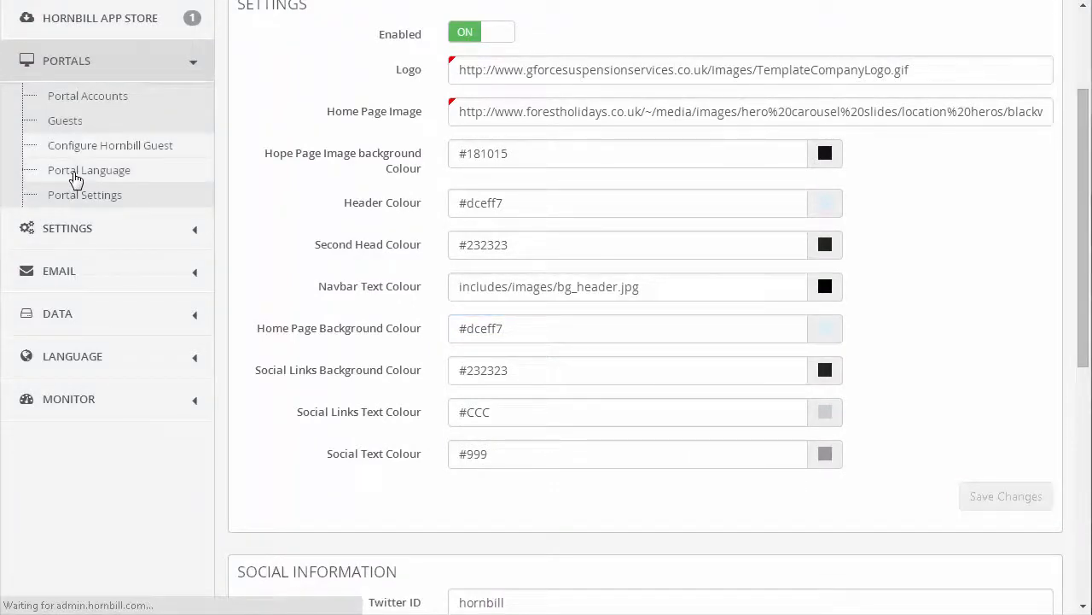
# Step: Change the home.imageText translation to 'Get Connected!'
pyautogui.click(89, 171)
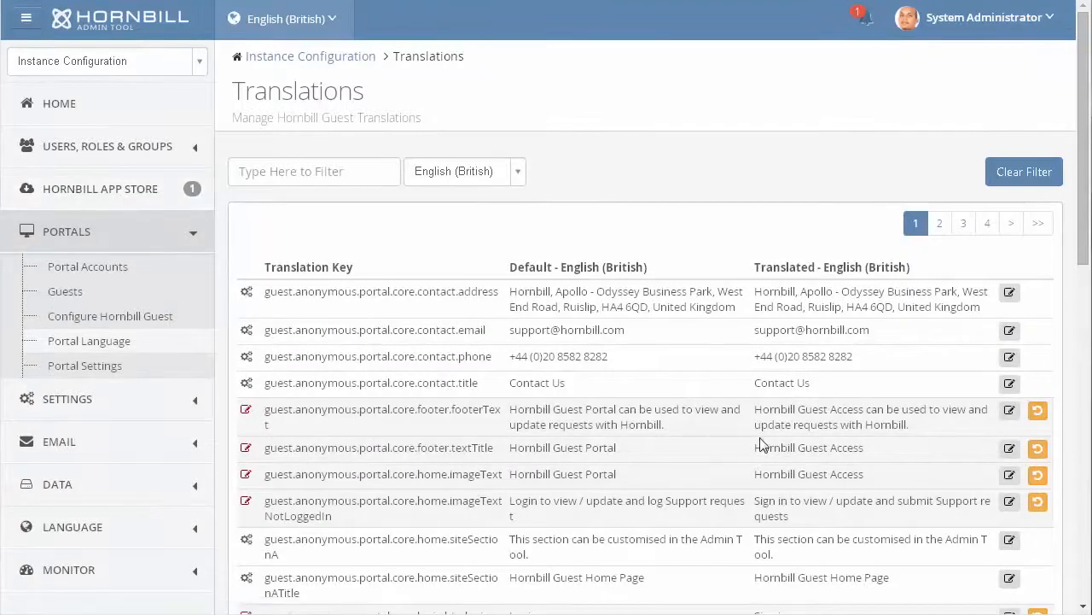
pyautogui.click(1009, 475)
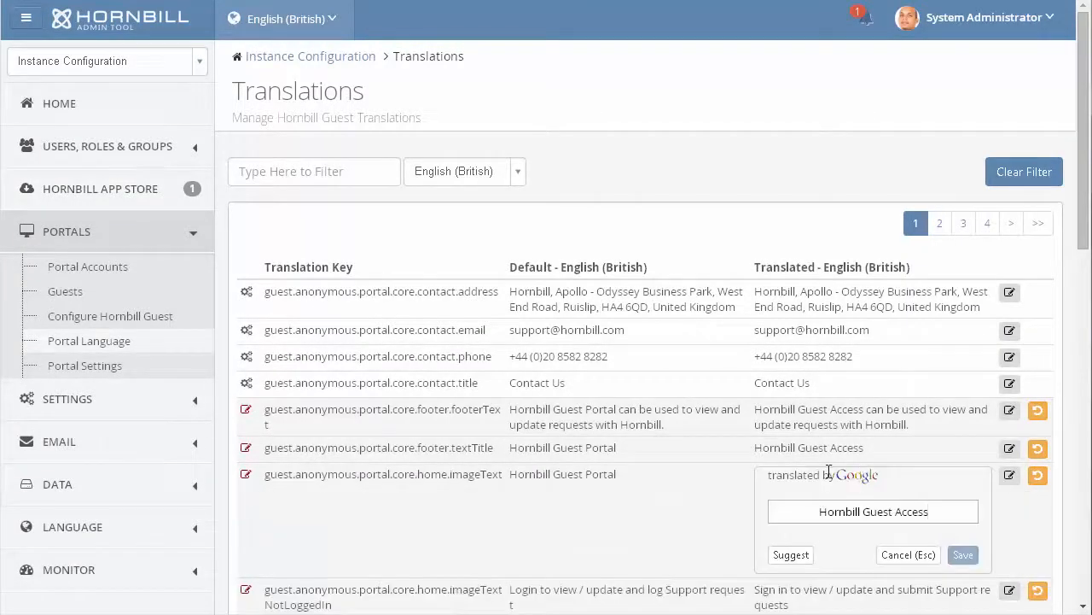
pyautogui.tripleClick(874, 512)
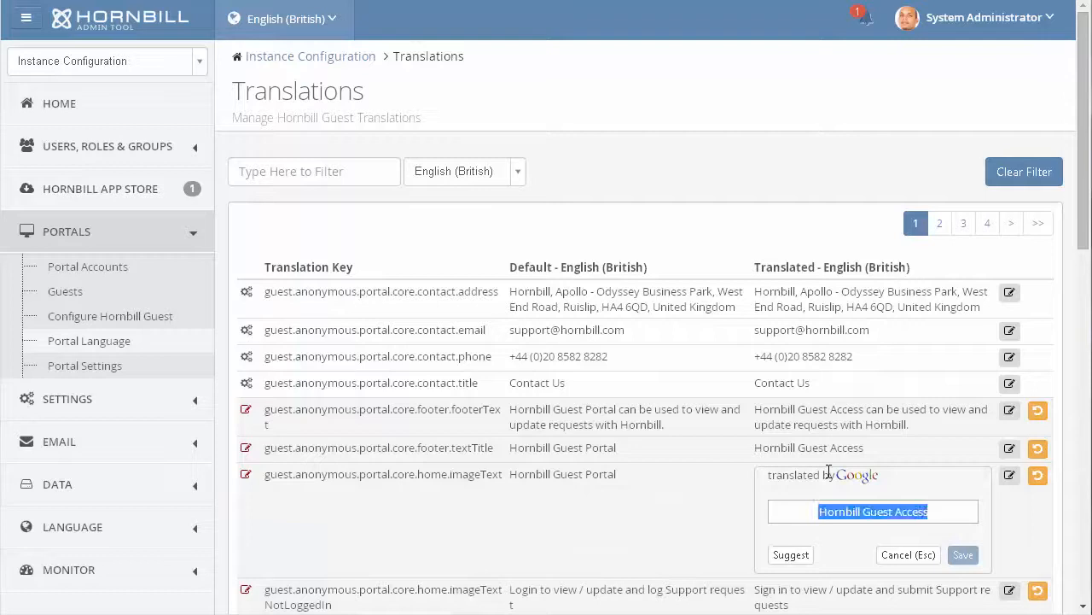
pyautogui.write('Get Co')
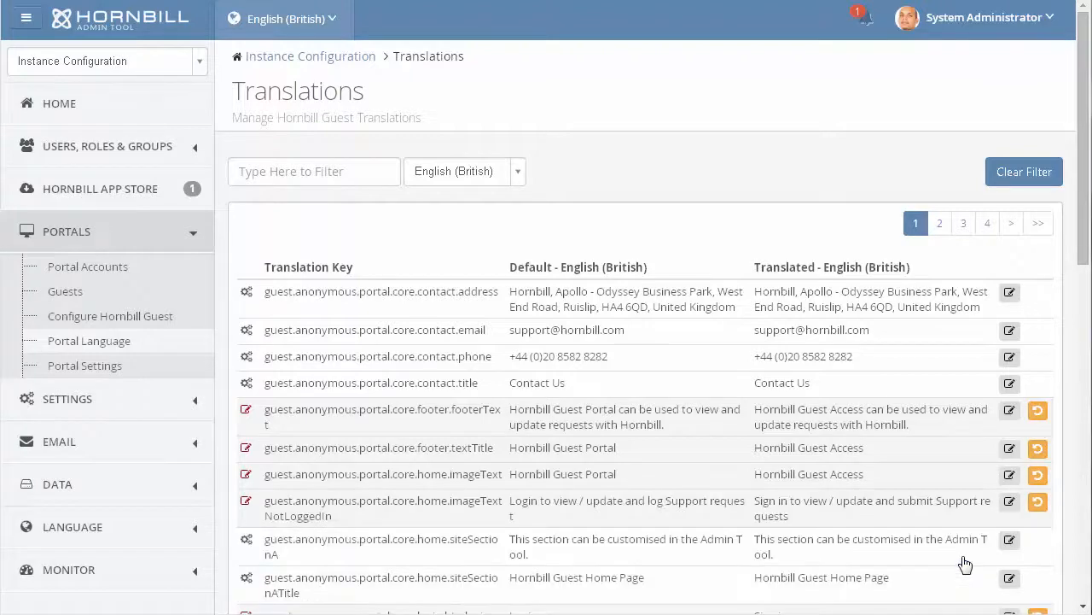
# Step: Change the home.siteSectionTitle translation to 'My Support Community' and save it
pyautogui.scroll(-3)
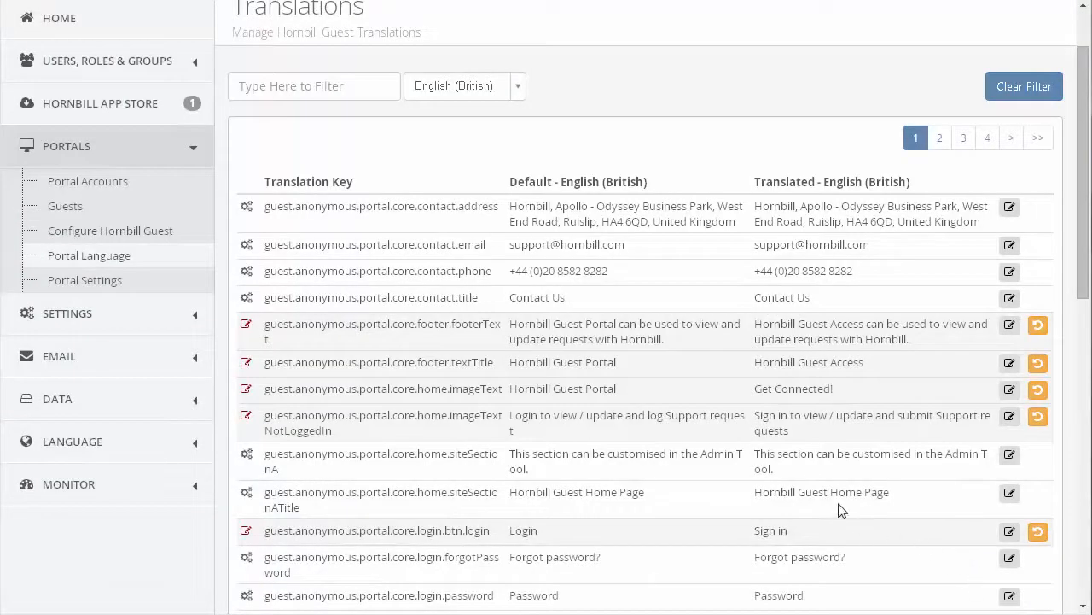
pyautogui.click(1010, 492)
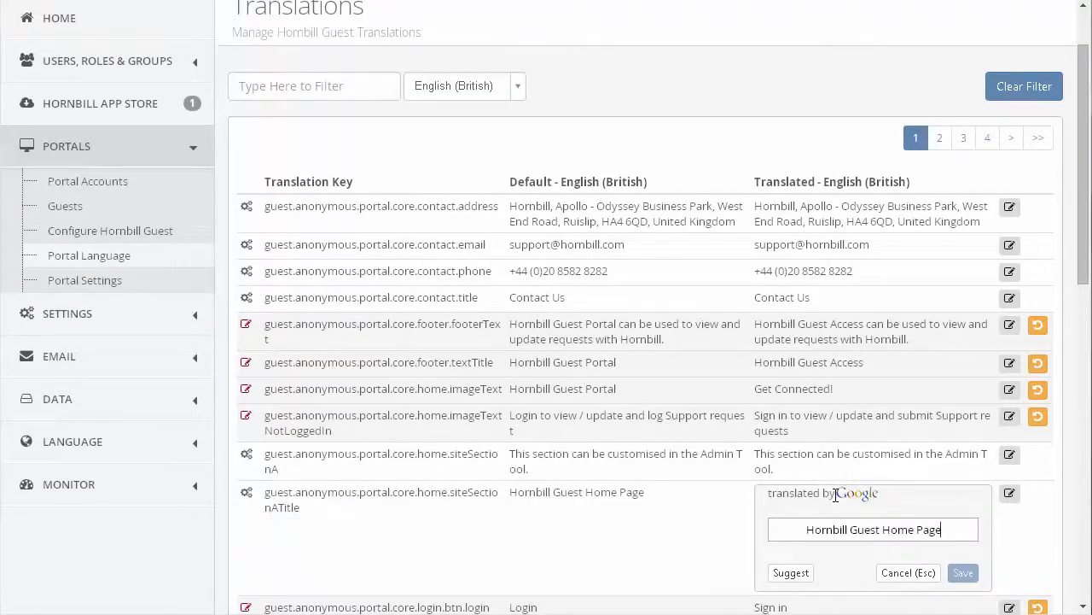
pyautogui.write('My Support Community')
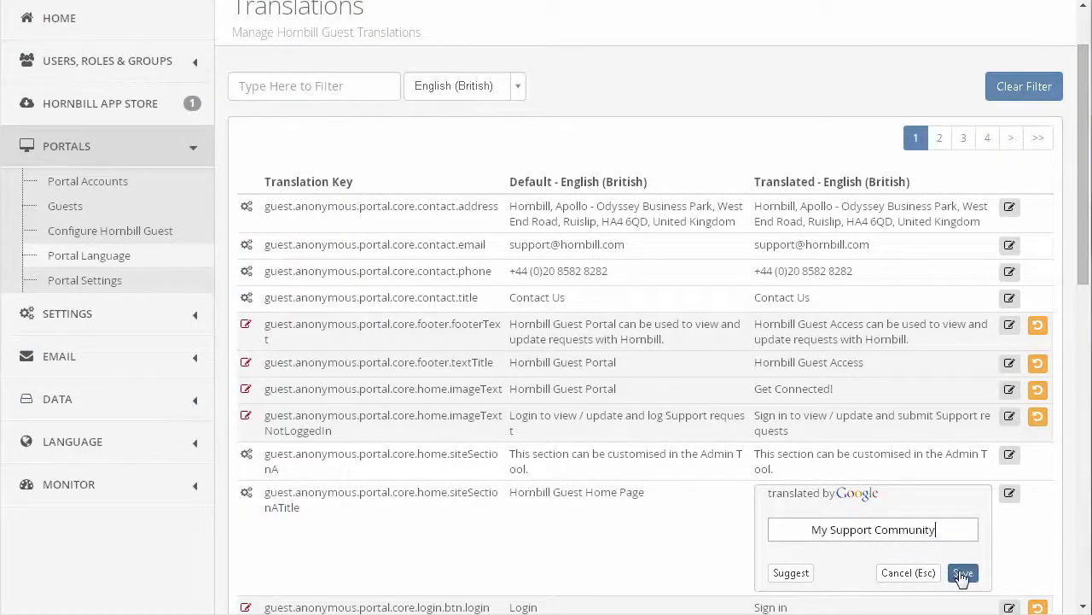
pyautogui.click(962, 572)
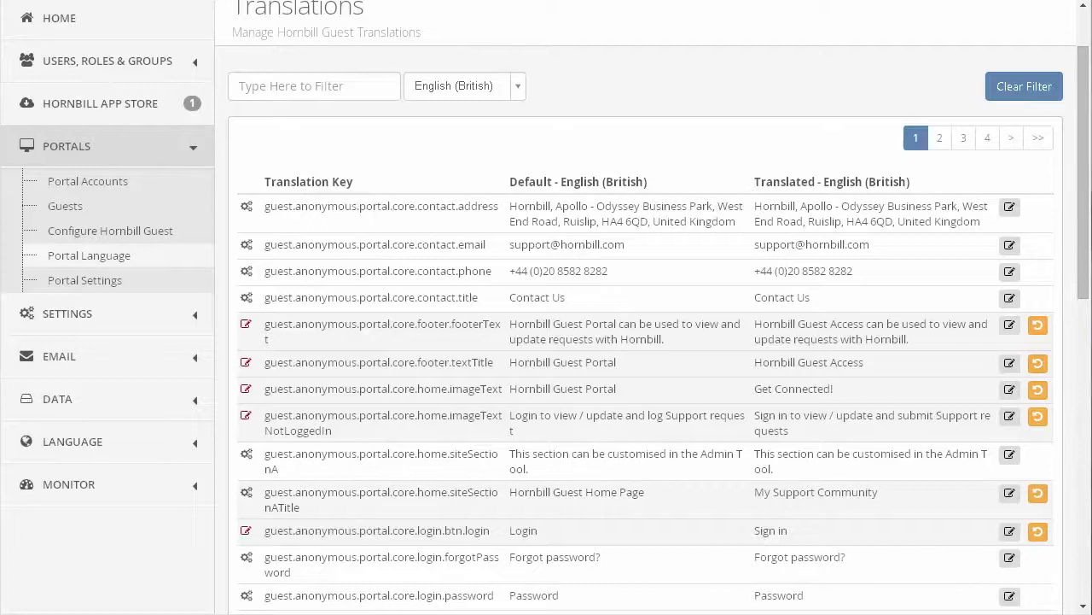
pyautogui.moveTo(857, 198)
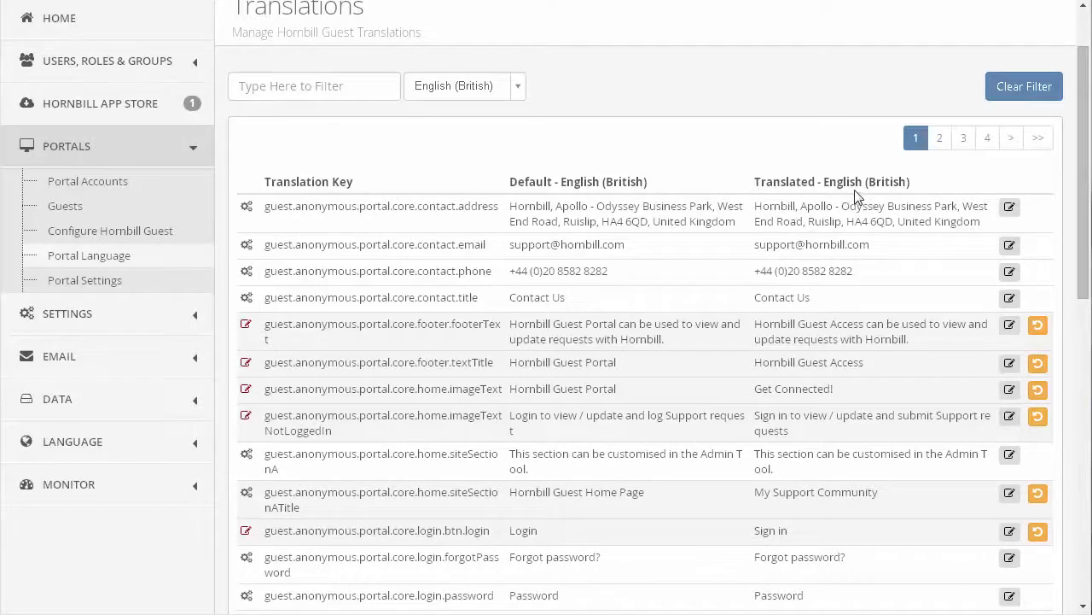
pyautogui.moveTo(519, 89)
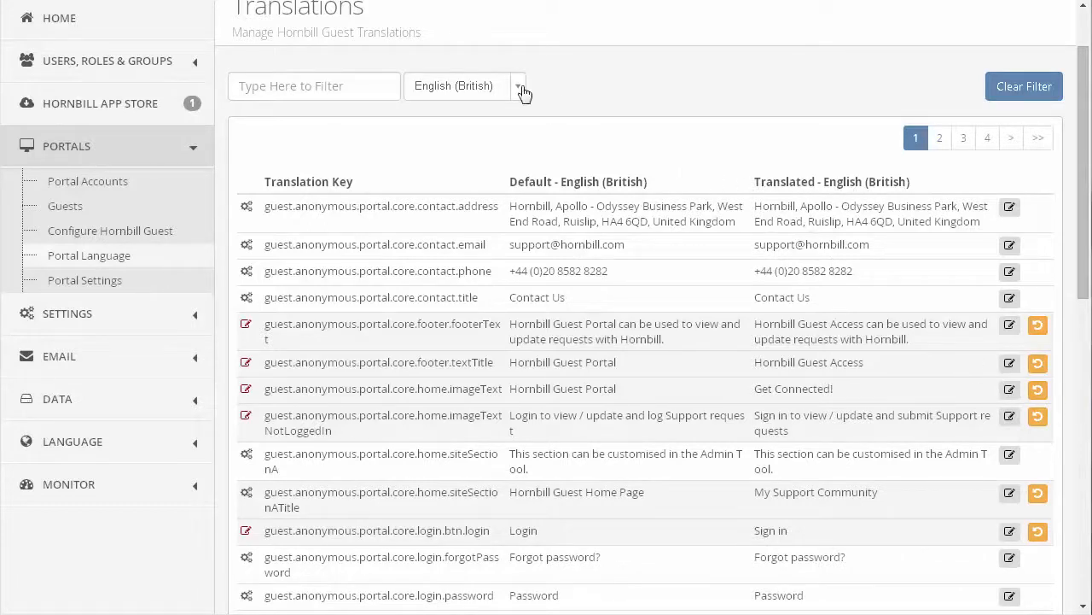
# Step: Switch translations to French and request a suggested translation for the Contact Us title
pyautogui.click(521, 86)
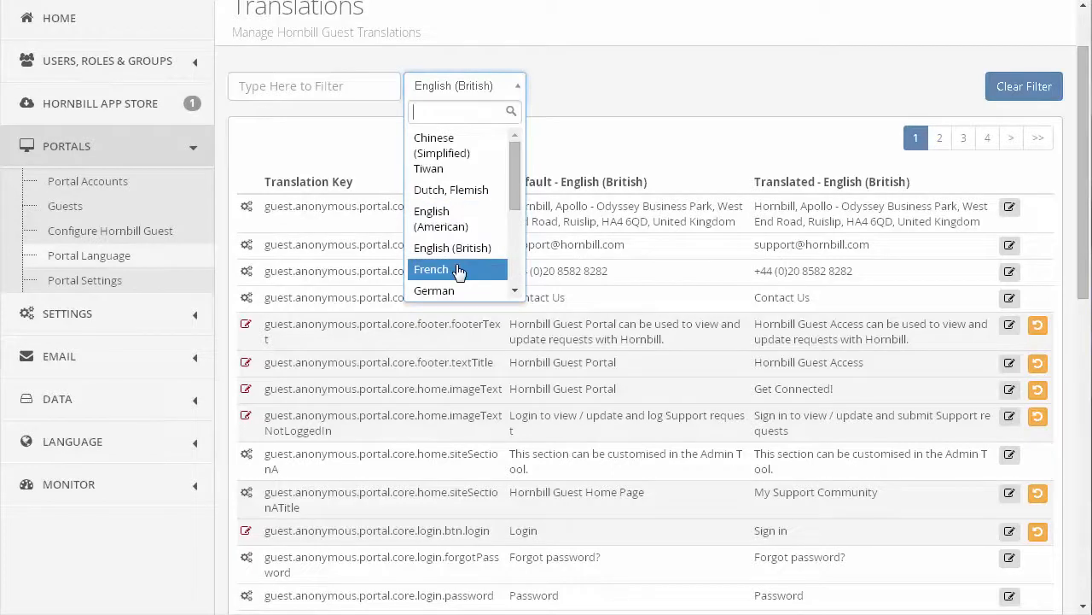
pyautogui.click(430, 269)
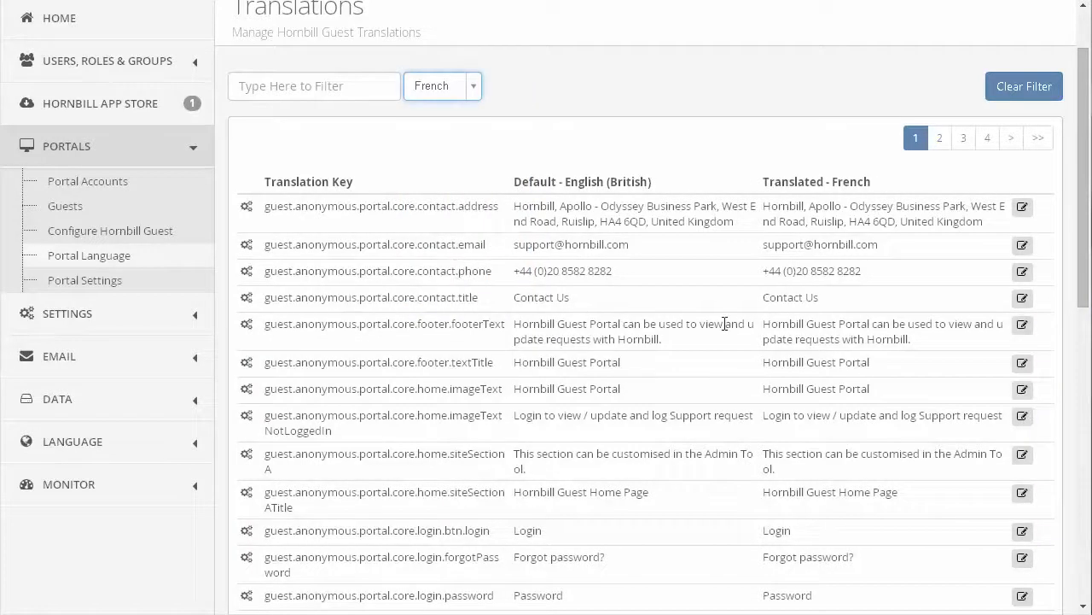
pyautogui.click(1021, 297)
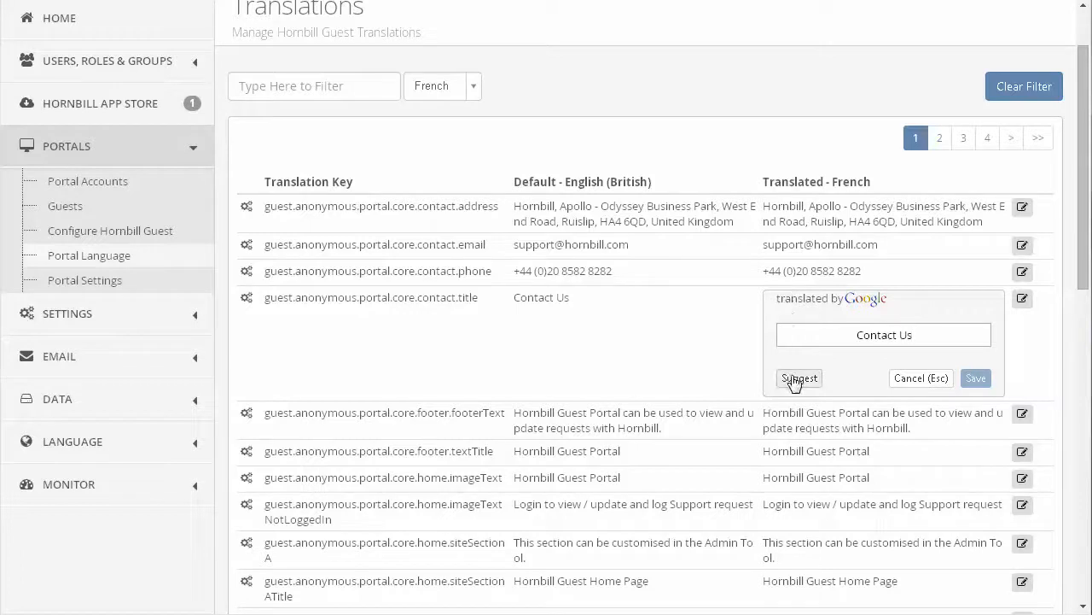
pyautogui.click(799, 379)
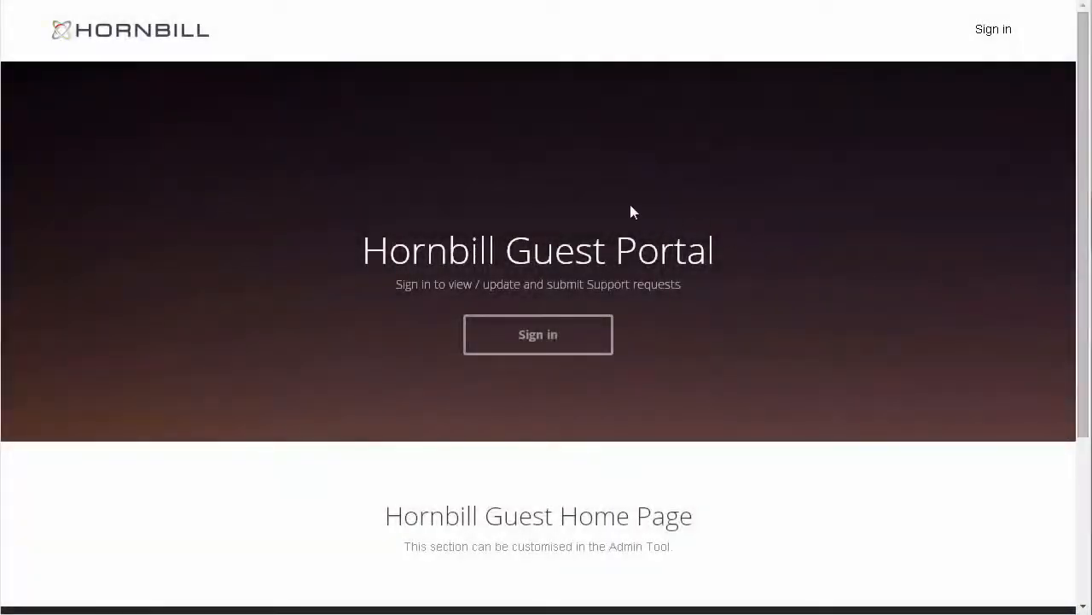
pyautogui.moveTo(516, 179)
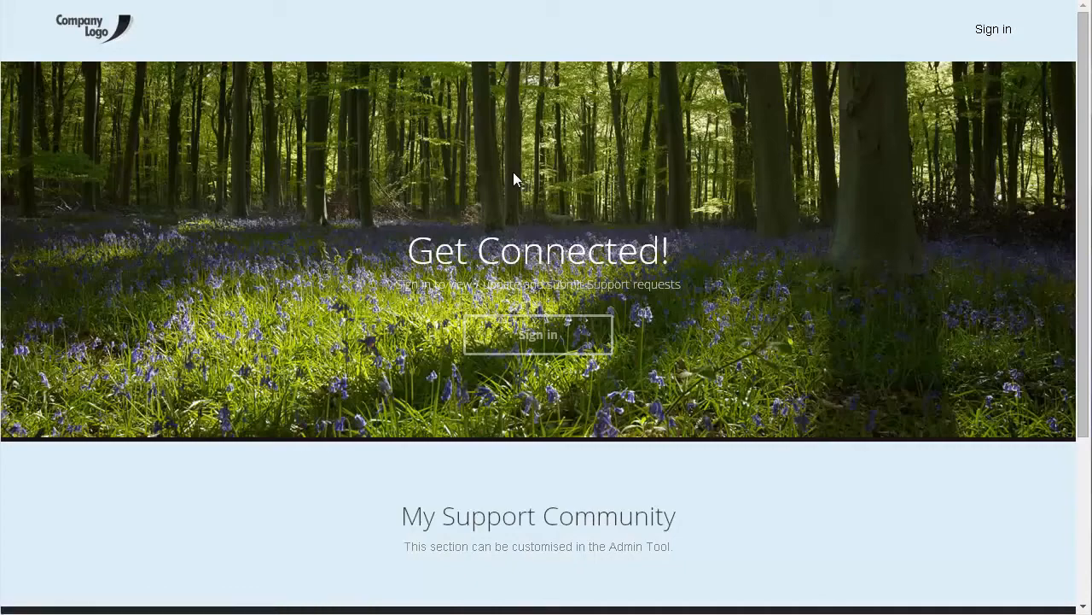
pyautogui.moveTo(98, 15)
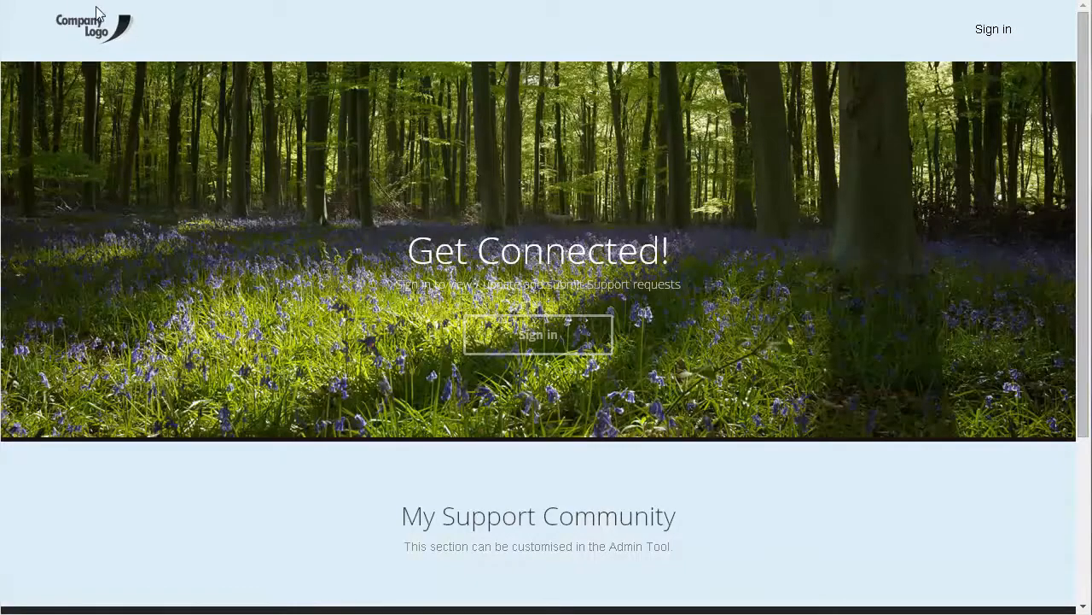